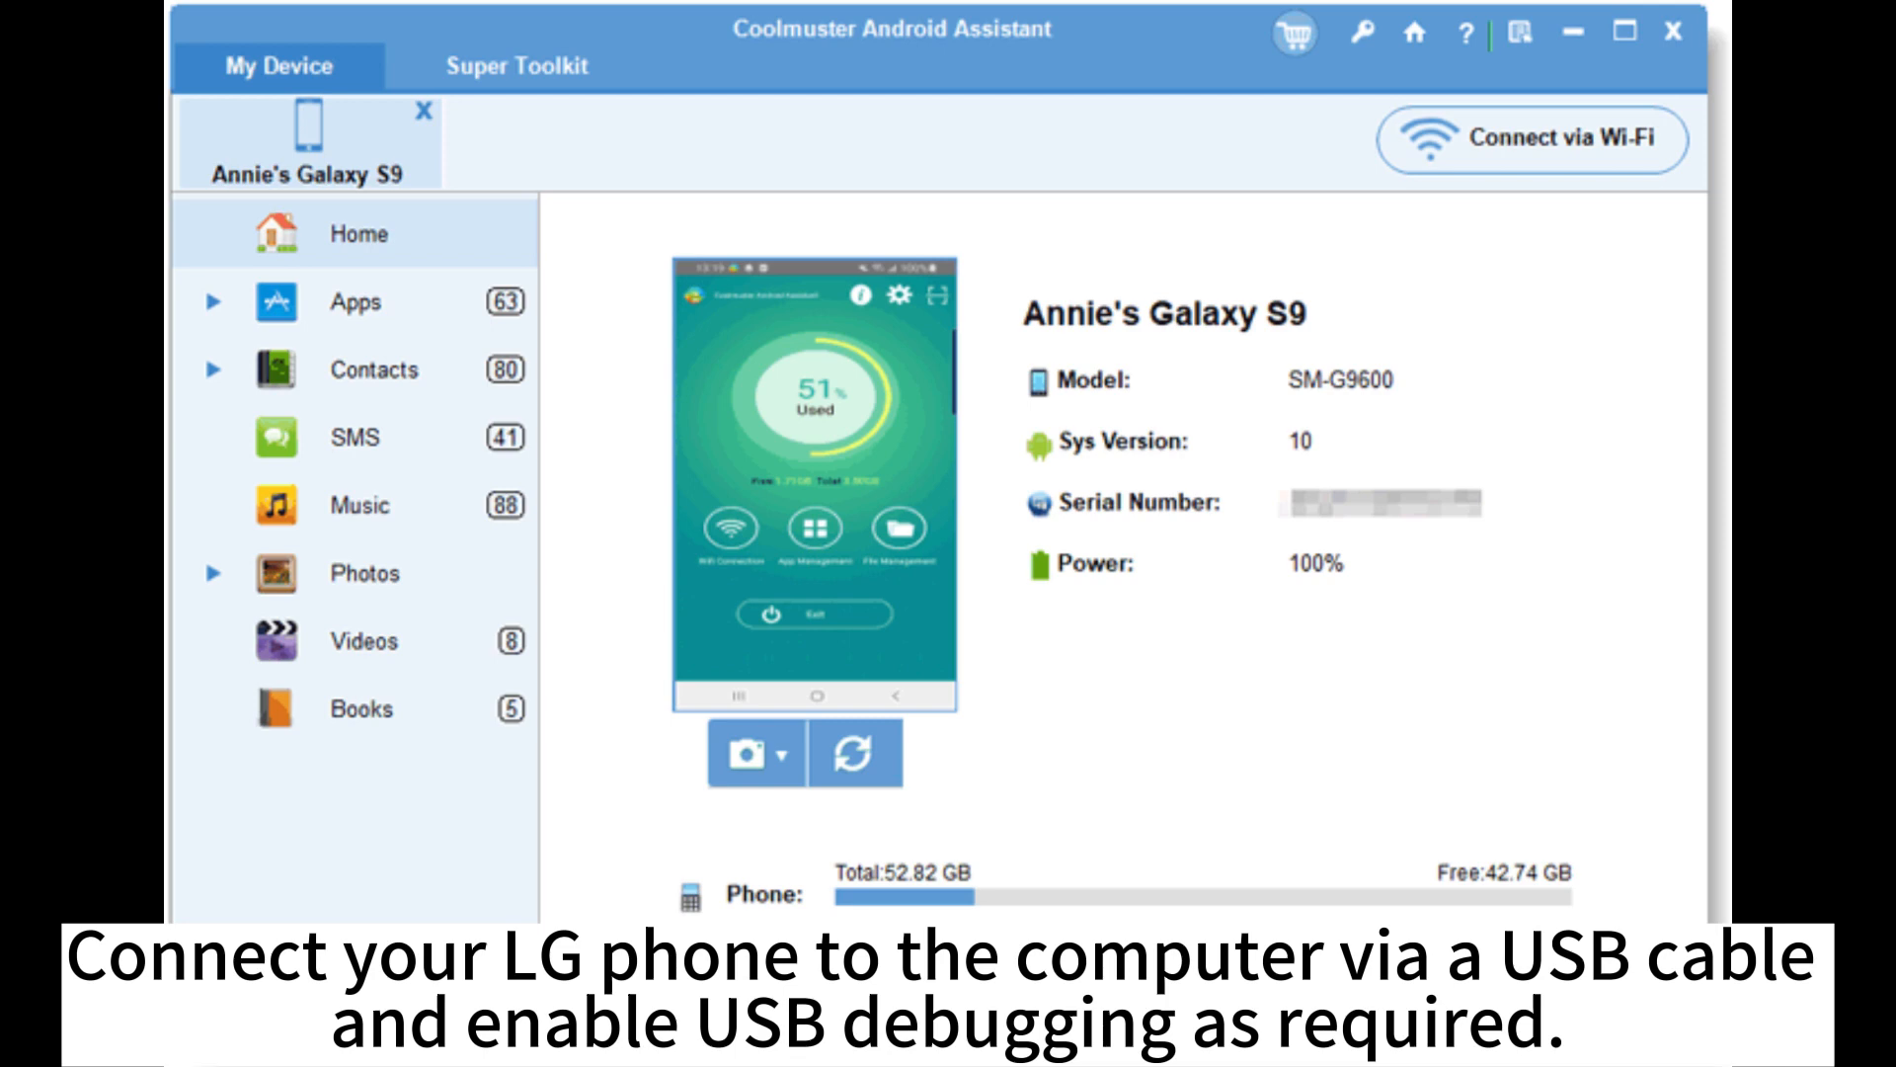
- Show the phone's Music library listing all 88 tracks and its playlists
{"action": "left_click", "coordinate": [365, 503]}
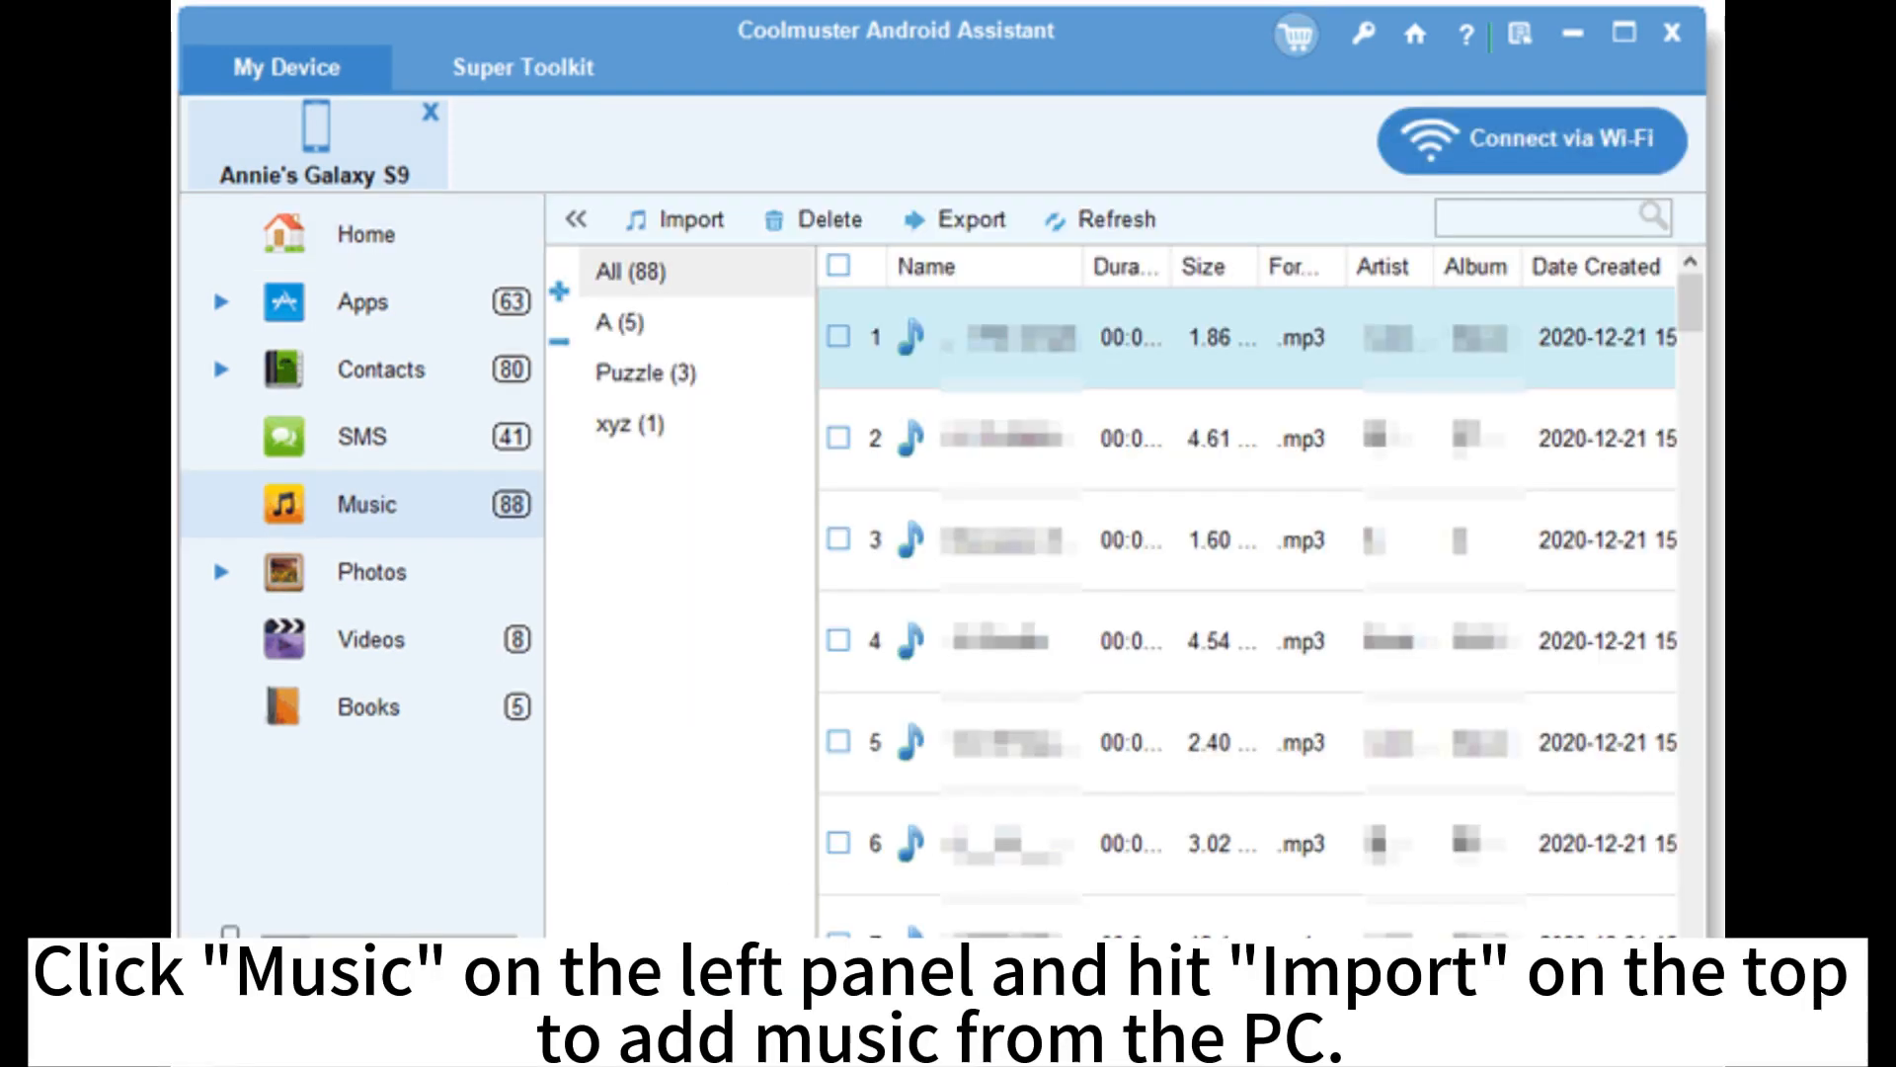